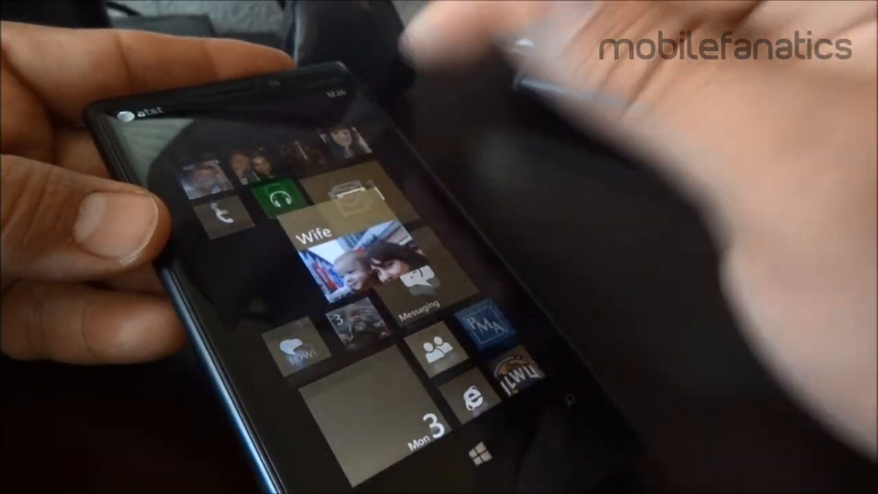
- Scroll down the Start screen to the Tasks tile and bring up the Baby soap delete prompt
{"action": "left_click", "coordinate": [357, 267]}
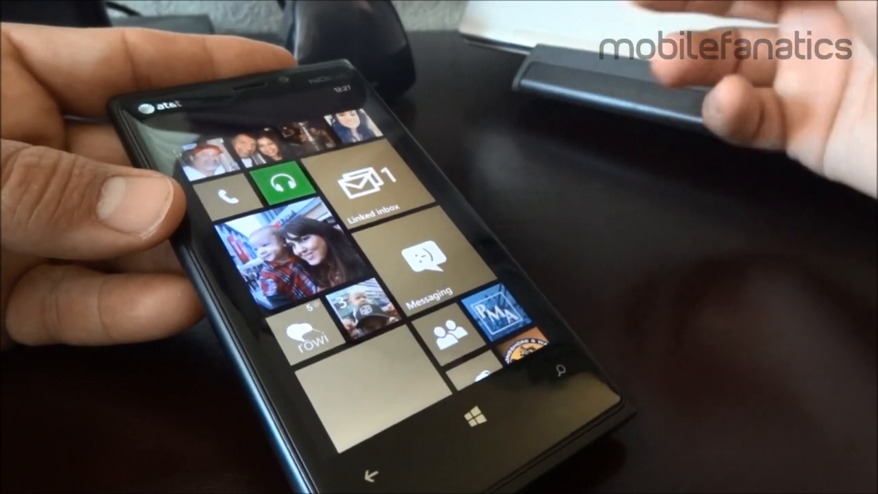
{"action": "scroll", "scroll_direction": "down", "scroll_amount": 3}
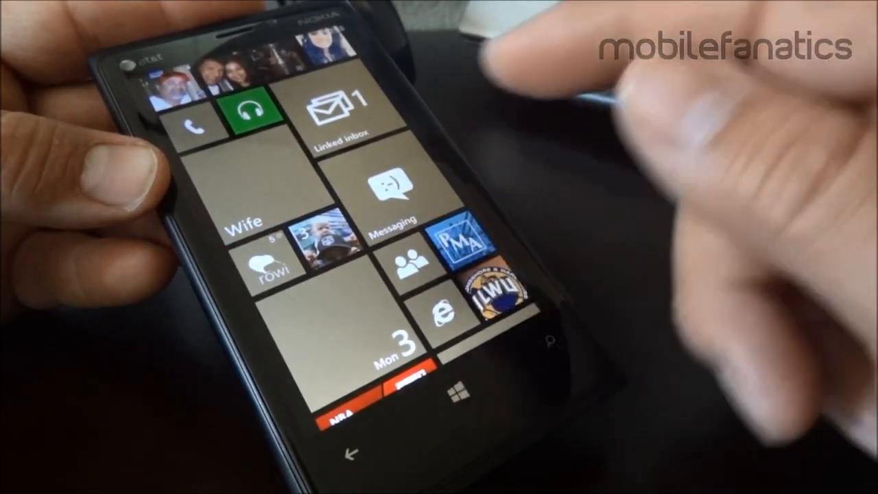
{"action": "scroll", "scroll_direction": "down", "scroll_amount": 3}
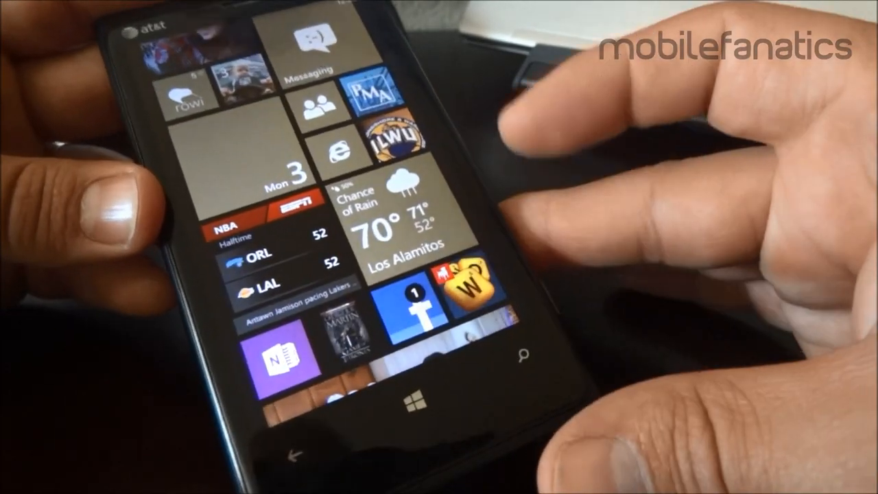
{"action": "scroll", "scroll_direction": "down", "scroll_amount": 3}
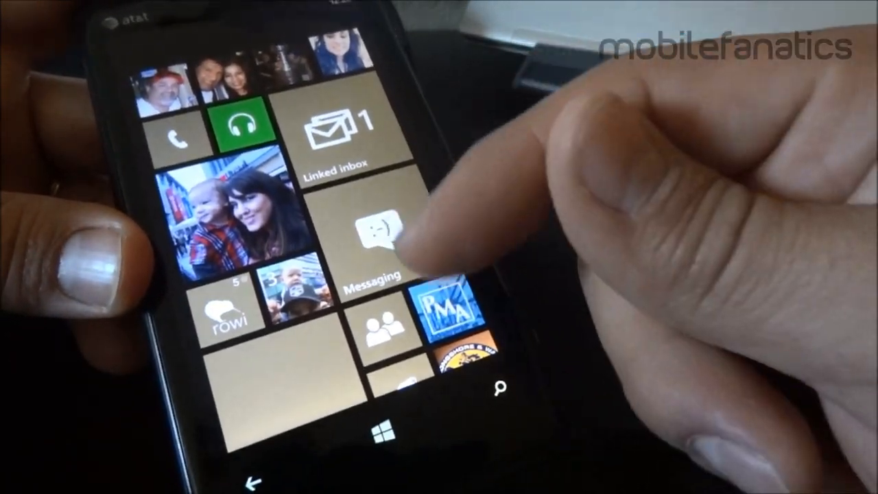
{"action": "scroll", "scroll_direction": "down", "scroll_amount": 3}
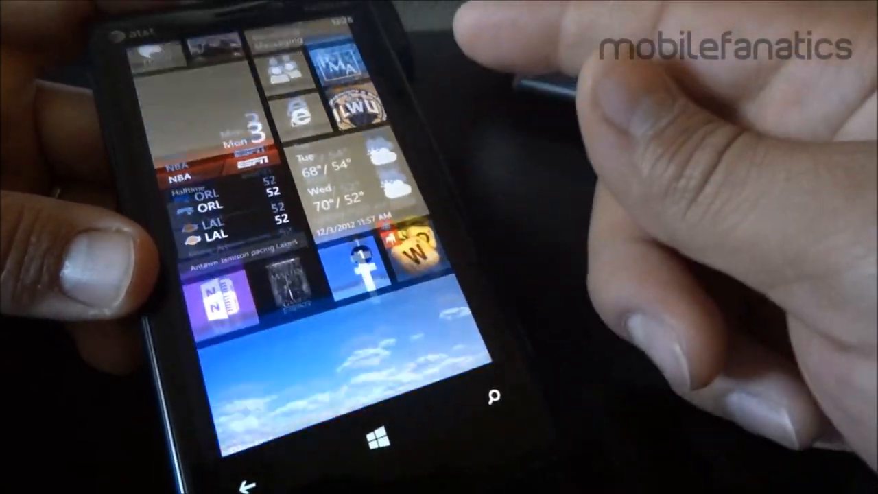
{"action": "scroll", "scroll_direction": "down", "scroll_amount": 3}
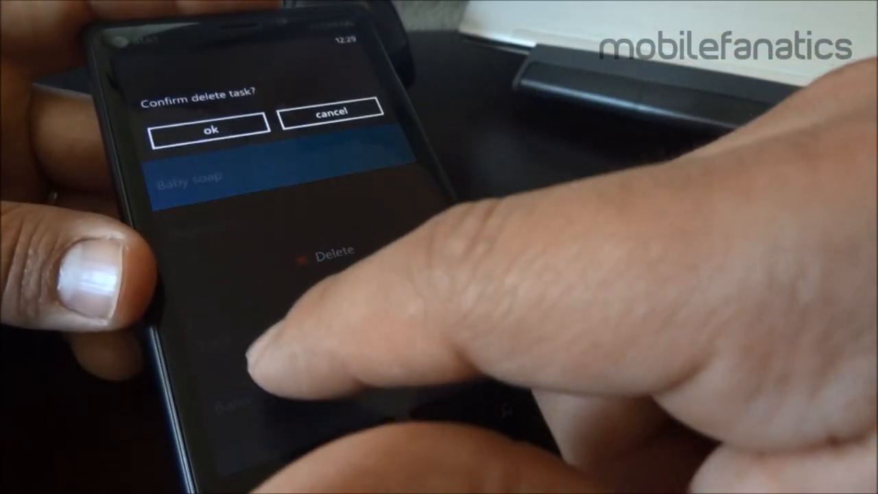
- Answer the Baby soap delete confirmation and return to the Start screen
{"action": "left_click", "coordinate": [210, 127]}
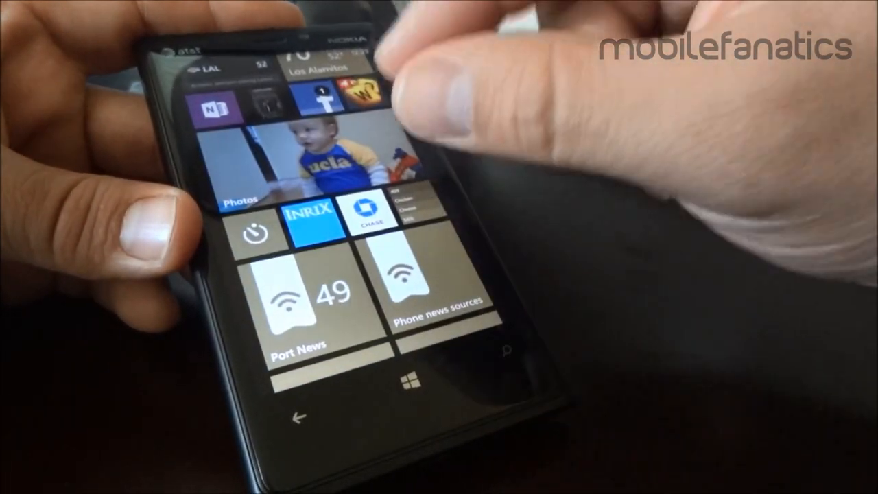
- Scroll down the Start screen to the pinned Starbucks Card tile showing the $3.20 balance
{"action": "scroll", "scroll_direction": "down", "scroll_amount": 3}
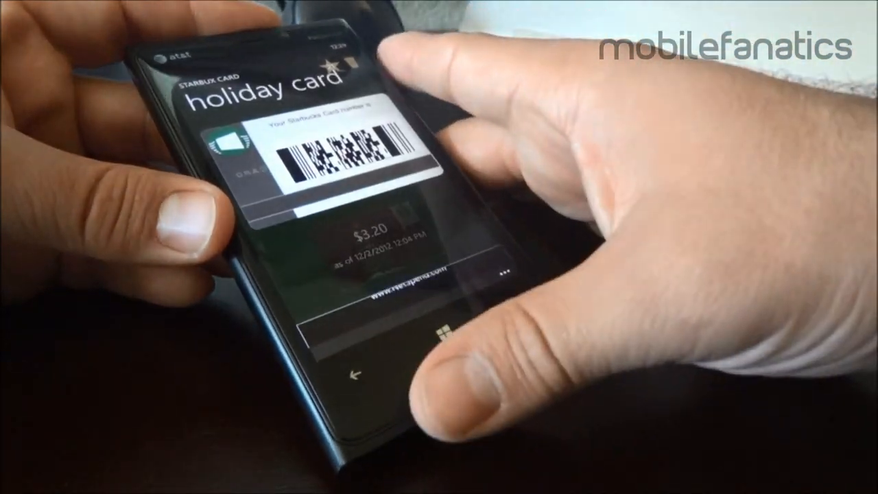
- Exit the Starbucks holiday card back to the Start screen
{"action": "left_click", "coordinate": [357, 370]}
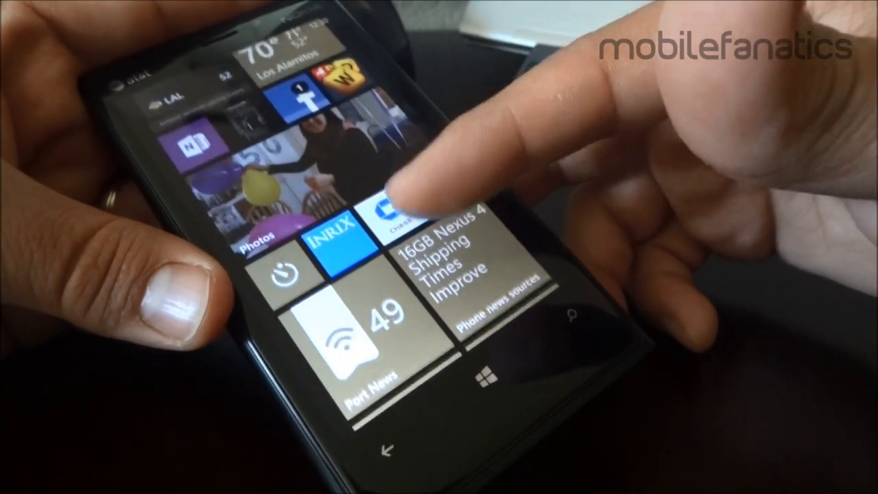
- Scroll down the App list to Settings and show the system settings page
{"action": "scroll", "scroll_direction": "down", "scroll_amount": 3}
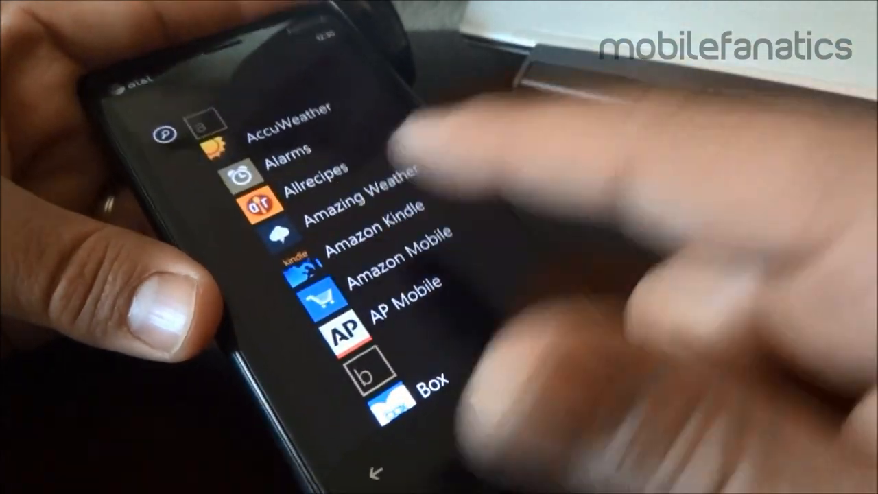
{"action": "scroll", "scroll_direction": "down", "scroll_amount": 3}
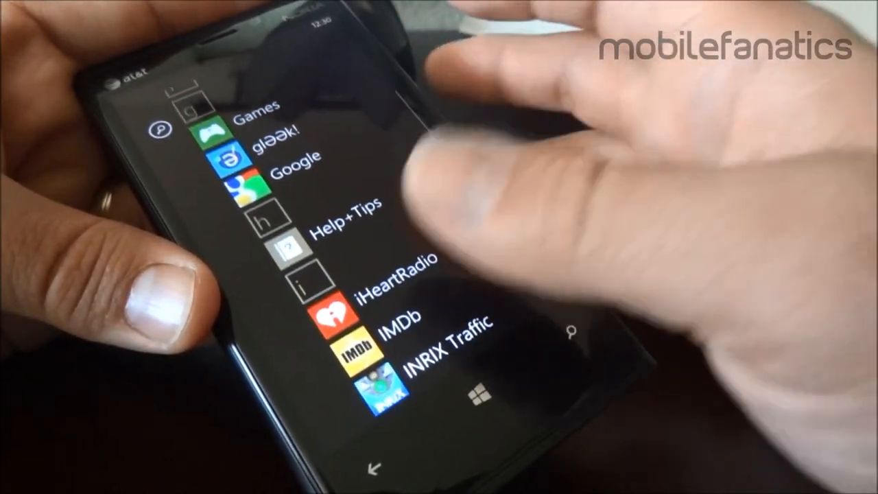
{"action": "scroll", "scroll_direction": "down", "scroll_amount": 3}
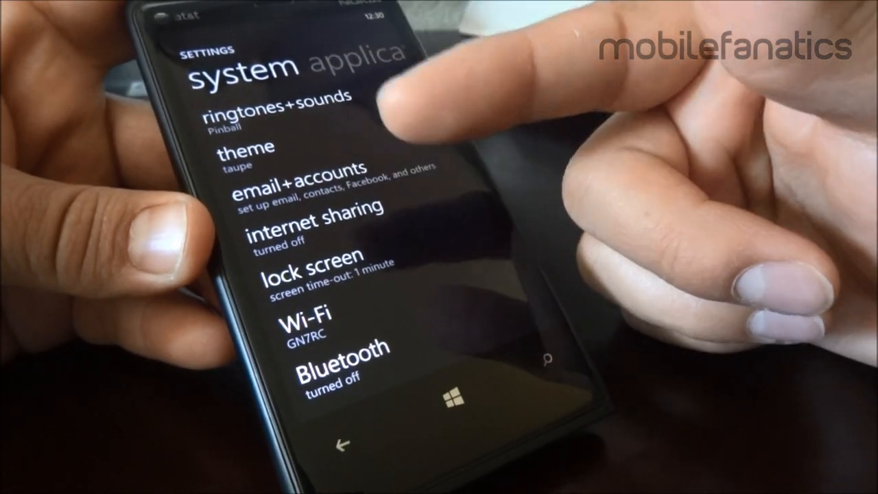
- Pick green as the accent colour in the theme settings, replacing taupe
{"action": "left_click", "coordinate": [246, 146]}
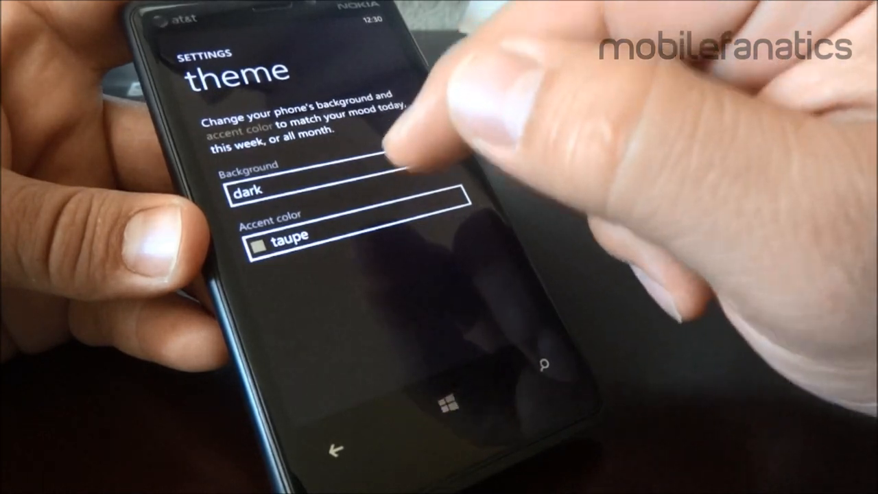
{"action": "left_click", "coordinate": [281, 233]}
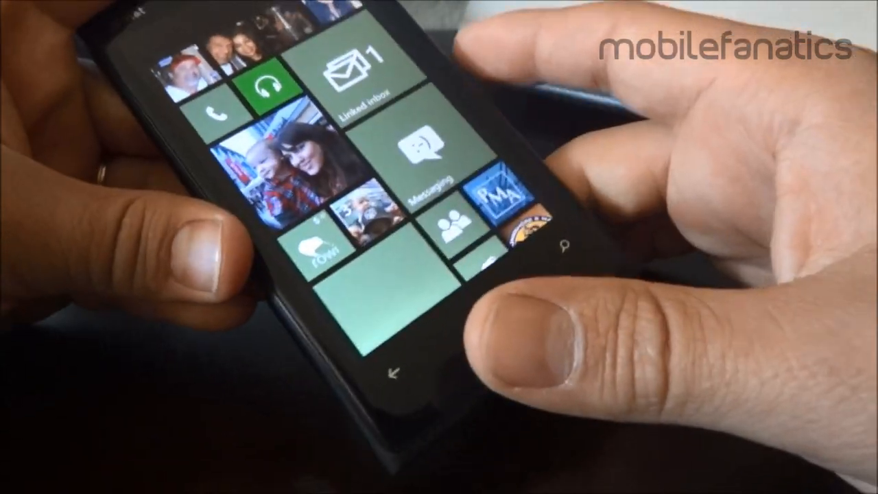
- Bring up the lock screen settings with photo background and Messaging detailed status
{"action": "left_click", "coordinate": [351, 69]}
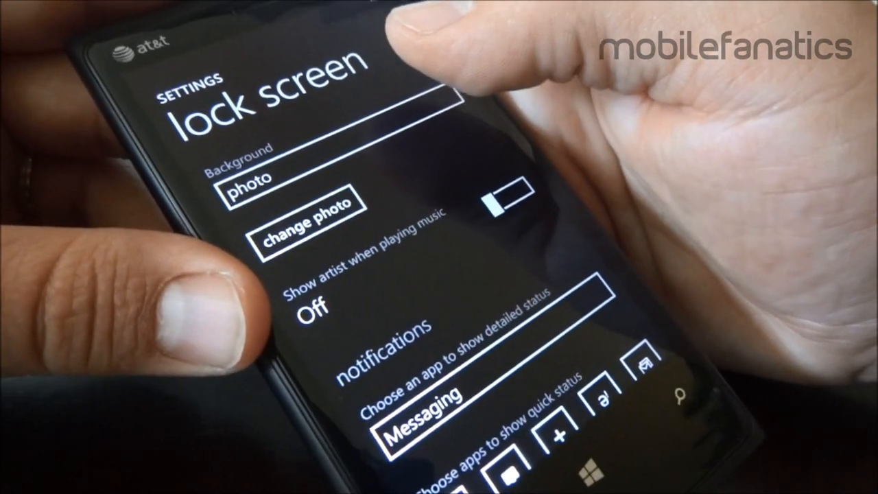
- Bring up the Choose Background list: photo, Bing, CNN, gleeek! and Facebook
{"action": "left_click", "coordinate": [305, 223]}
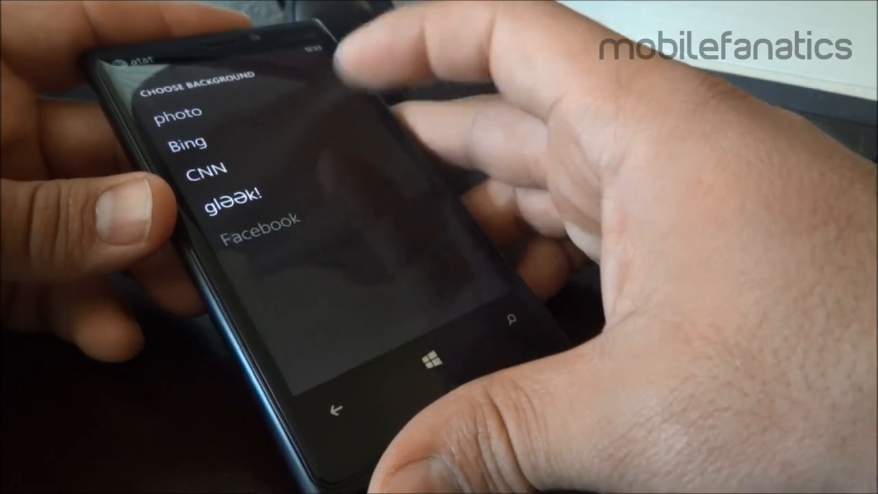
{"action": "left_click", "coordinate": [258, 222]}
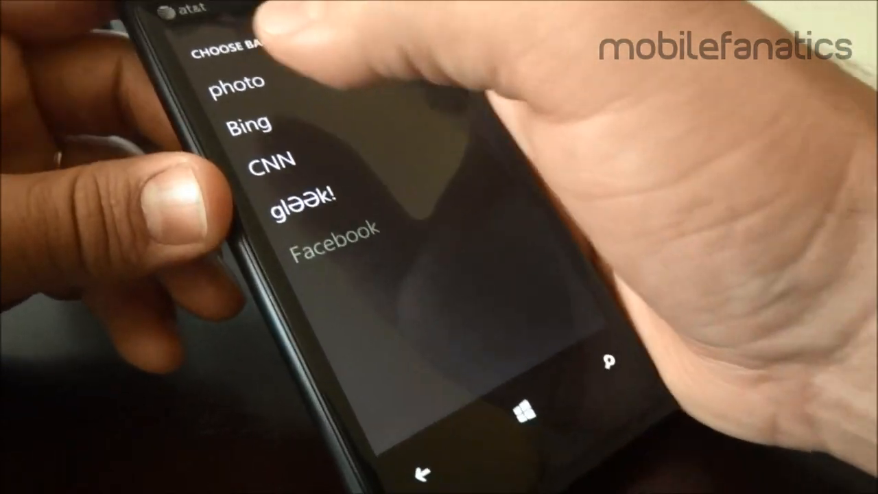
- Keep photo as background, turn on Show artist when playing music, and view the artists list
{"action": "left_click", "coordinate": [235, 82]}
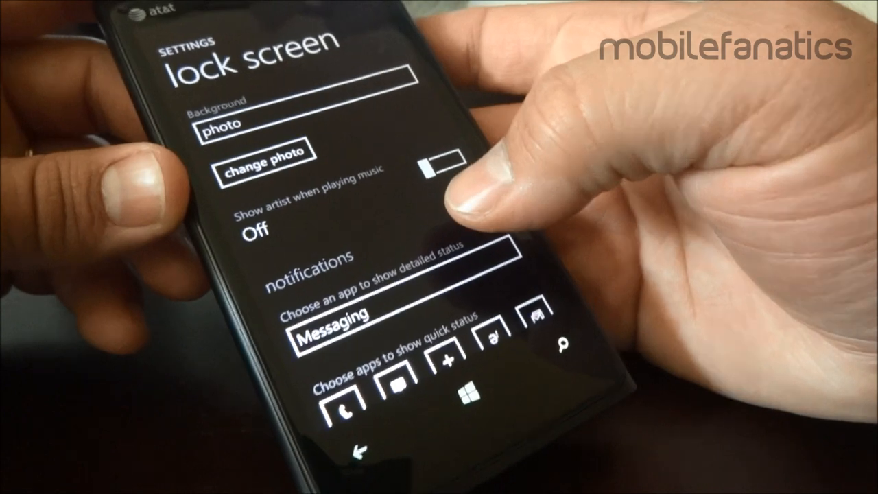
{"action": "left_click", "coordinate": [428, 168]}
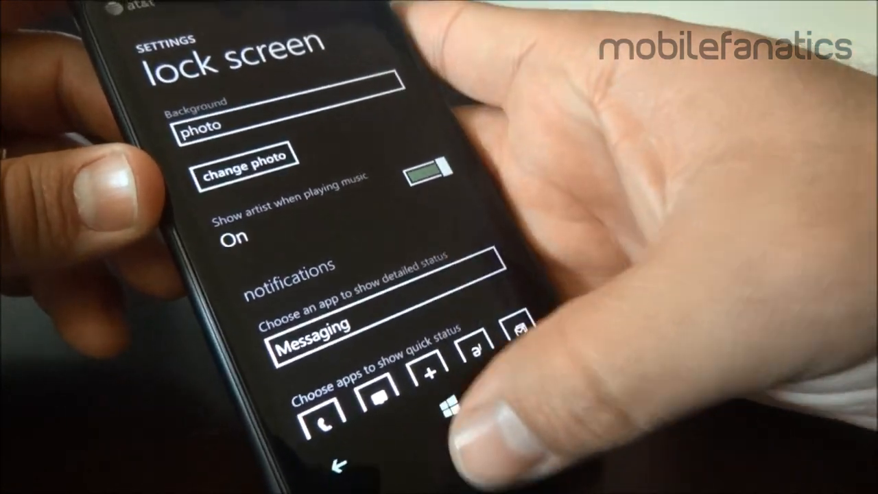
{"action": "left_click", "coordinate": [451, 404]}
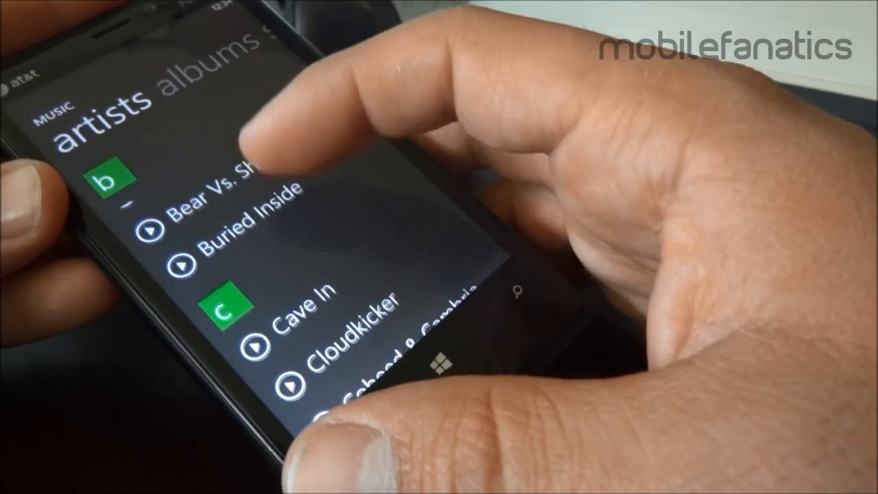
- Scroll back through Settings to the system lock screen page with artist display still on
{"action": "scroll", "scroll_direction": "down", "scroll_amount": 3}
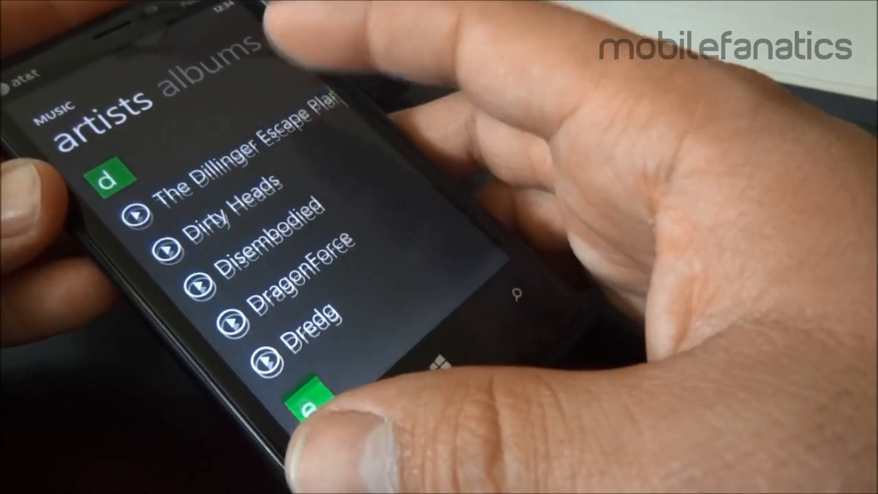
{"action": "scroll", "scroll_direction": "down", "scroll_amount": 3}
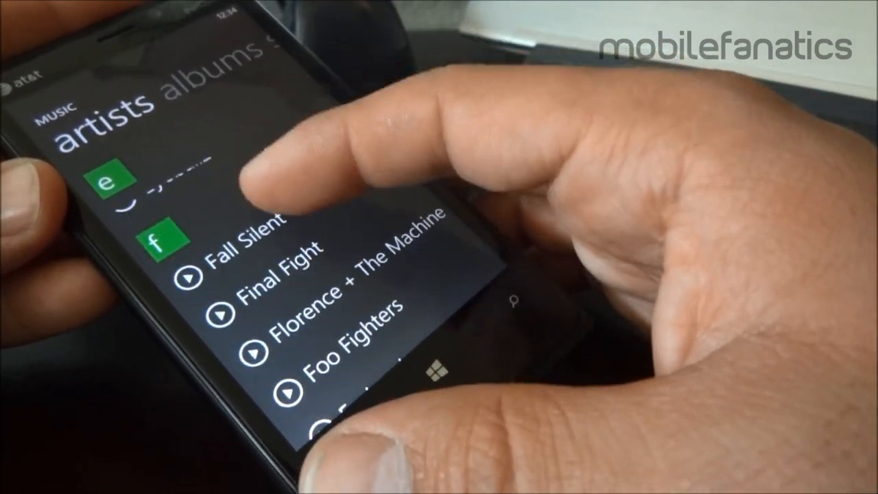
{"action": "scroll", "scroll_direction": "down", "scroll_amount": 3}
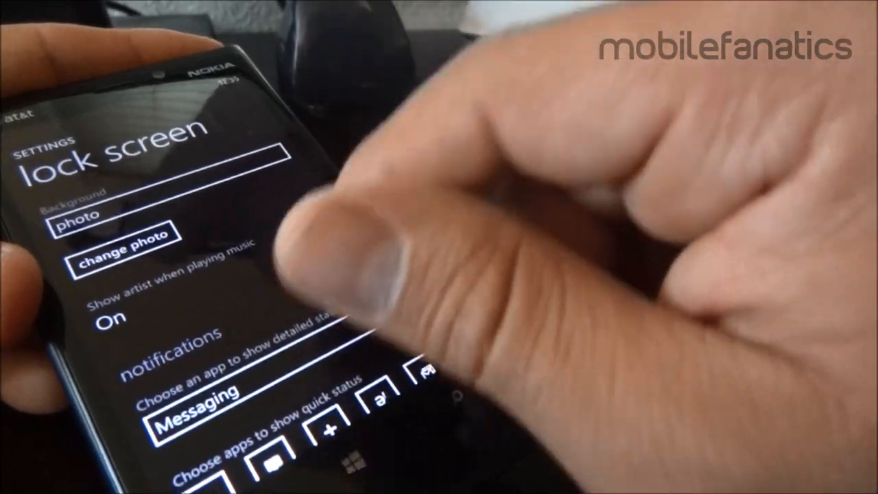
- Switch 'Show artist when playing music' off on the lock screen settings
{"action": "left_click", "coordinate": [309, 233]}
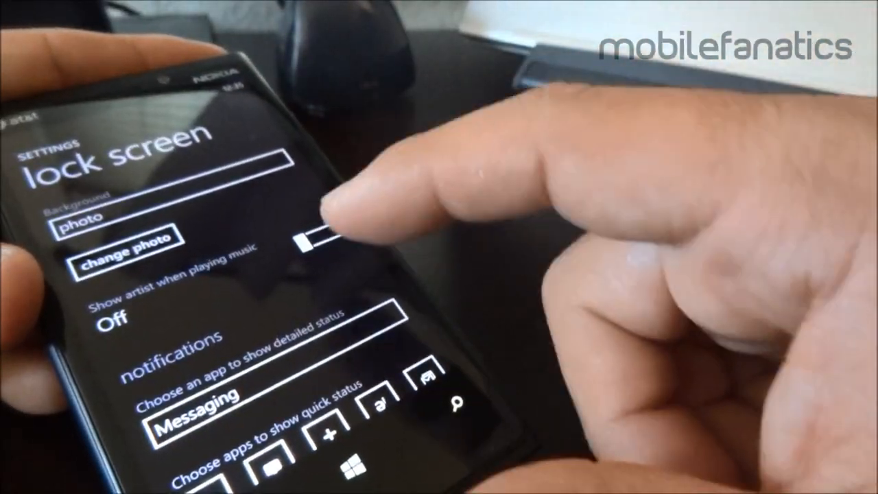
{"action": "scroll", "scroll_direction": "down", "scroll_amount": 3}
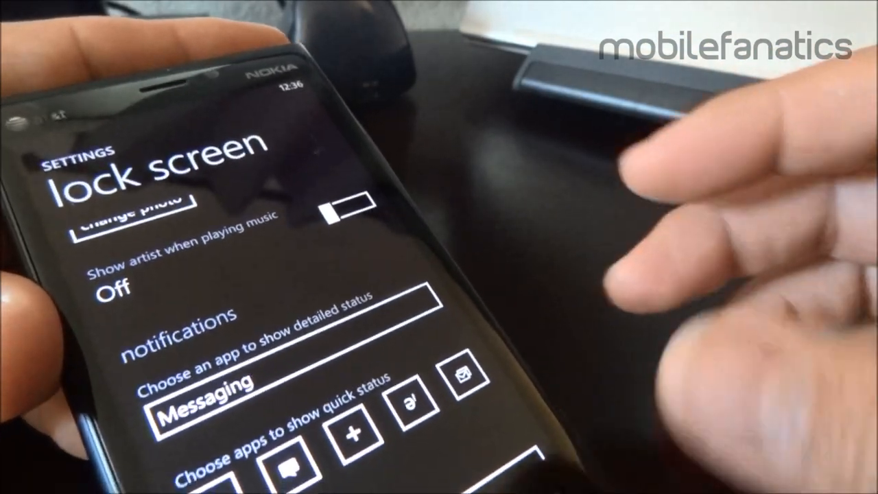
{"action": "left_click", "coordinate": [206, 381]}
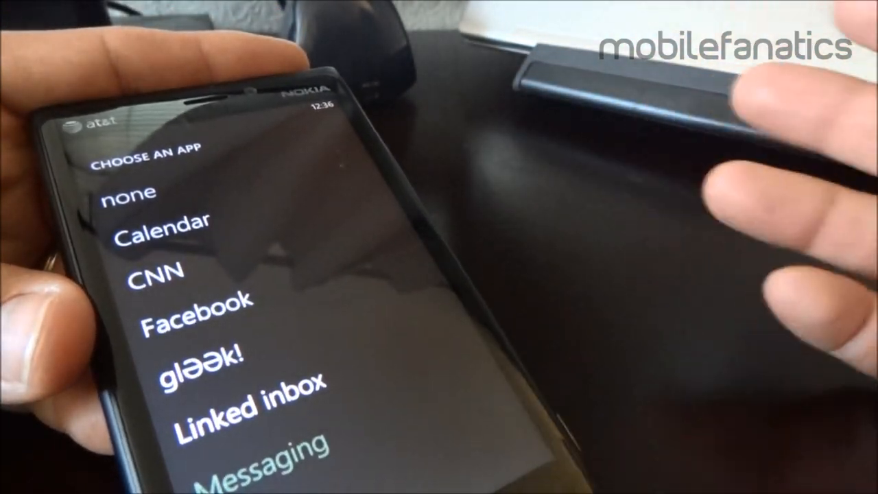
{"action": "scroll", "scroll_direction": "down", "scroll_amount": 3}
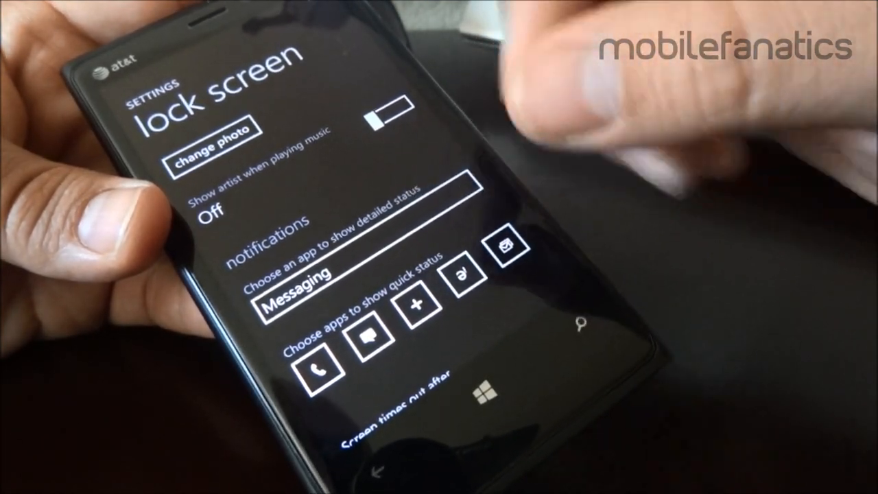
- Pick apps for two quick status slots from the Choose an app list
{"action": "left_click", "coordinate": [301, 289]}
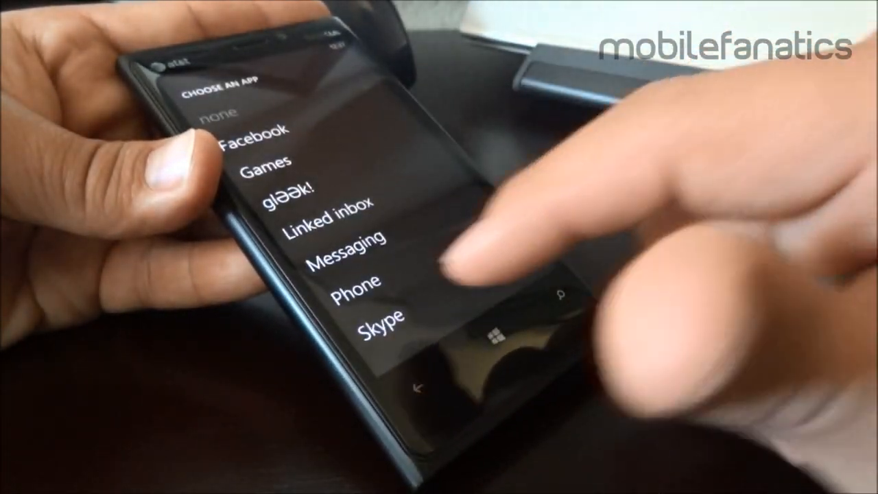
{"action": "left_click", "coordinate": [345, 247]}
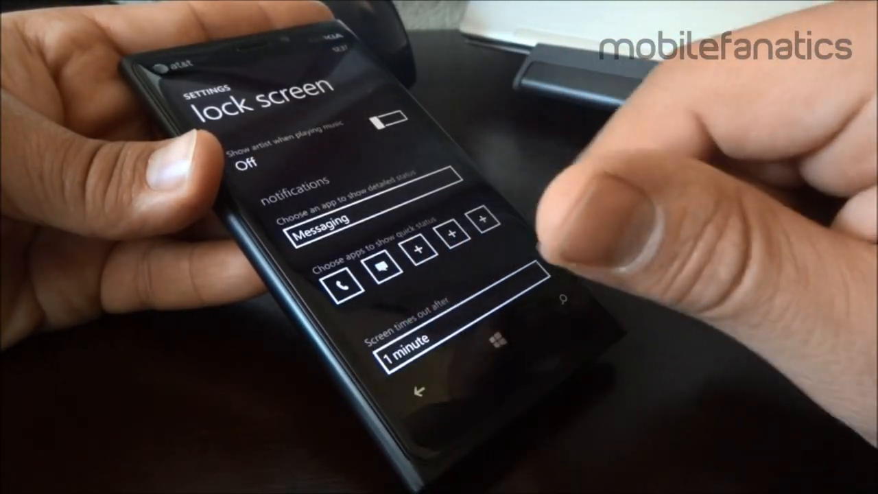
{"action": "left_click", "coordinate": [322, 231]}
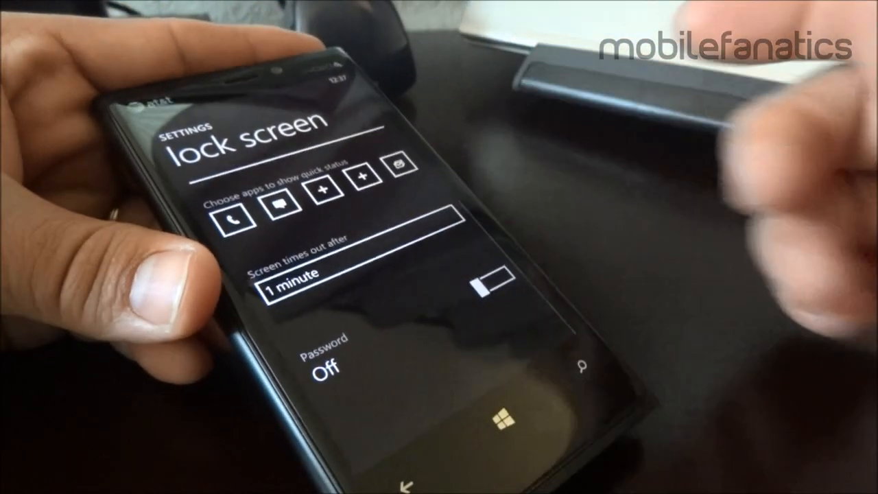
- Turn on the lock screen Password and create it on the password keypad
{"action": "left_click", "coordinate": [329, 359]}
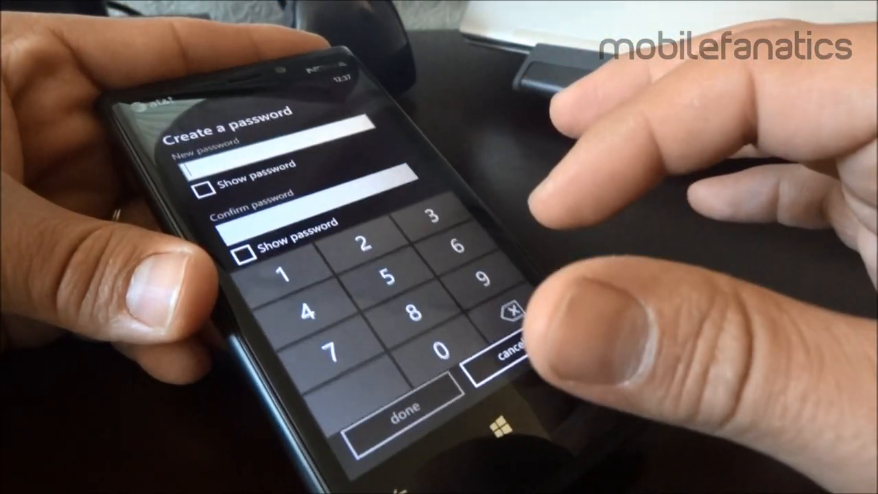
{"action": "left_click", "coordinate": [288, 270]}
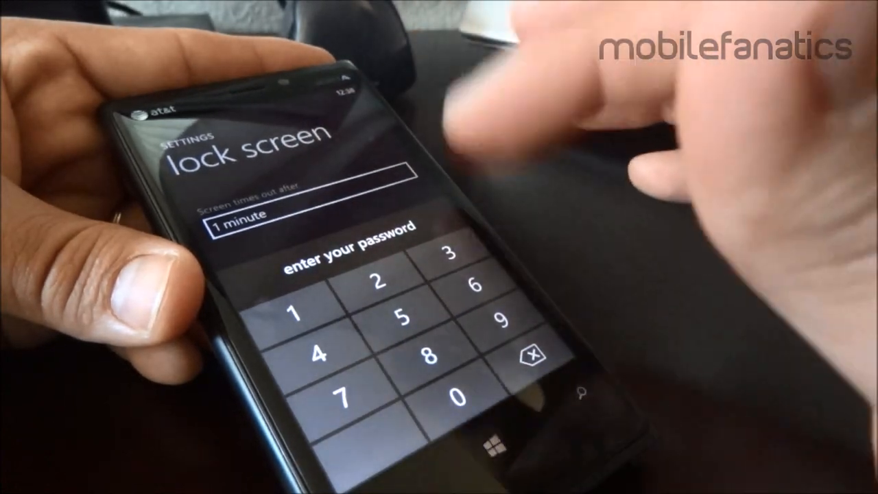
{"action": "left_click", "coordinate": [375, 280]}
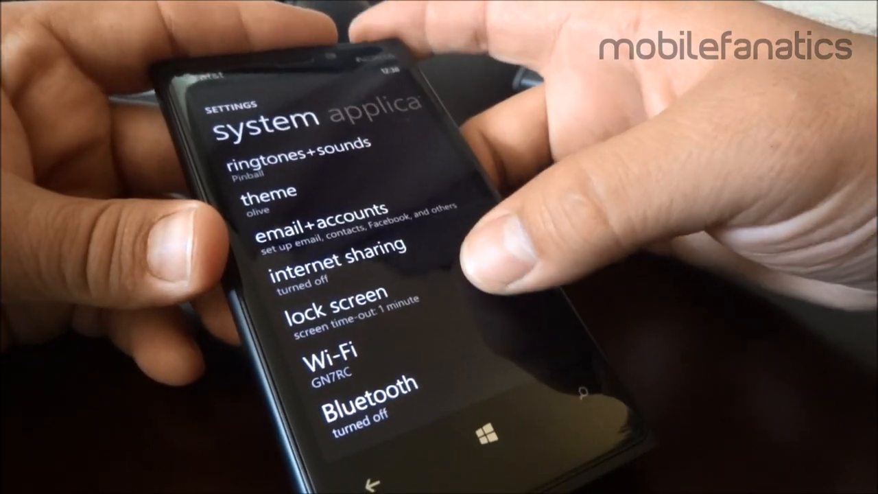
- Reach battery saver in the system list and turn Battery Saver on
{"action": "scroll", "scroll_direction": "down", "scroll_amount": 3}
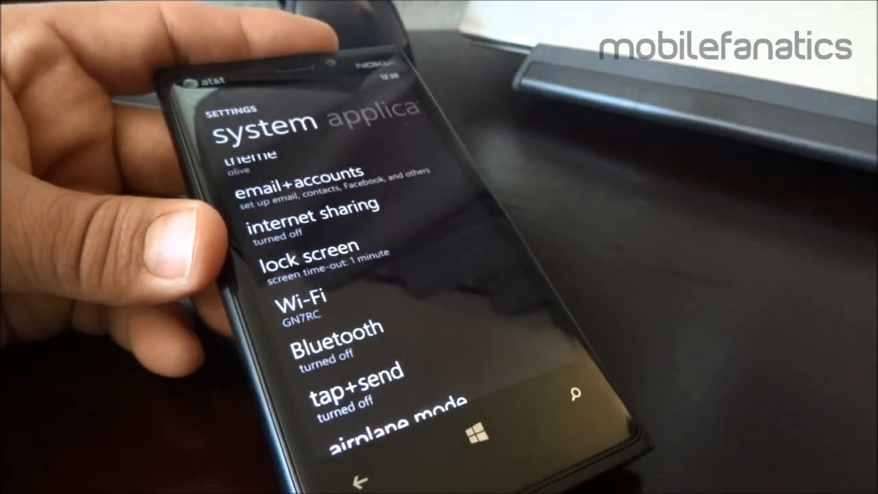
{"action": "scroll", "scroll_direction": "down", "scroll_amount": 3}
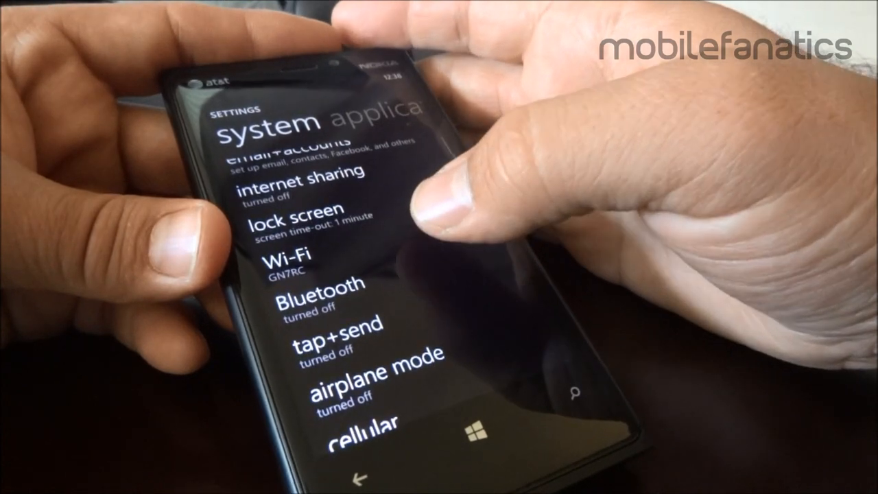
{"action": "scroll", "scroll_direction": "down", "scroll_amount": 3}
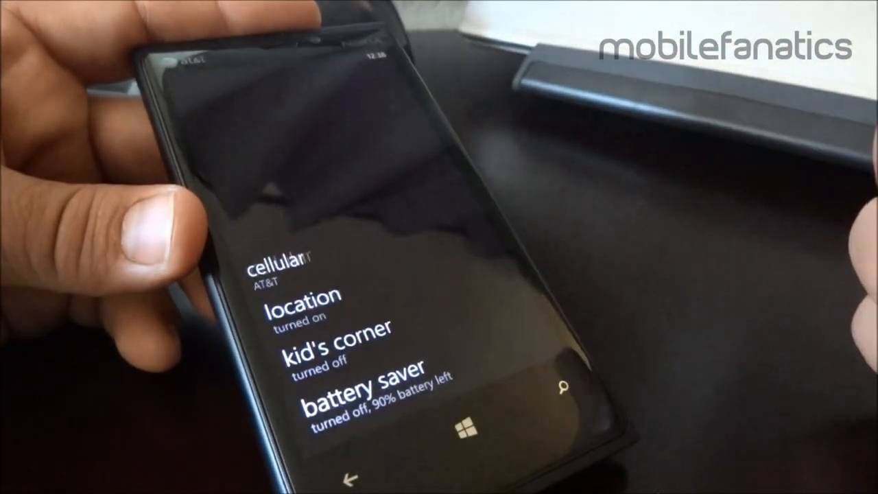
{"action": "left_click", "coordinate": [303, 307]}
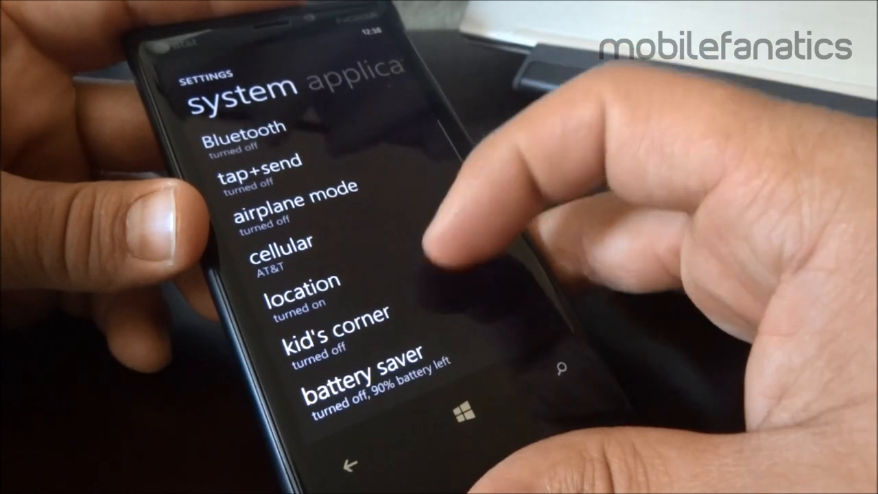
{"action": "scroll", "scroll_direction": "down", "scroll_amount": 3}
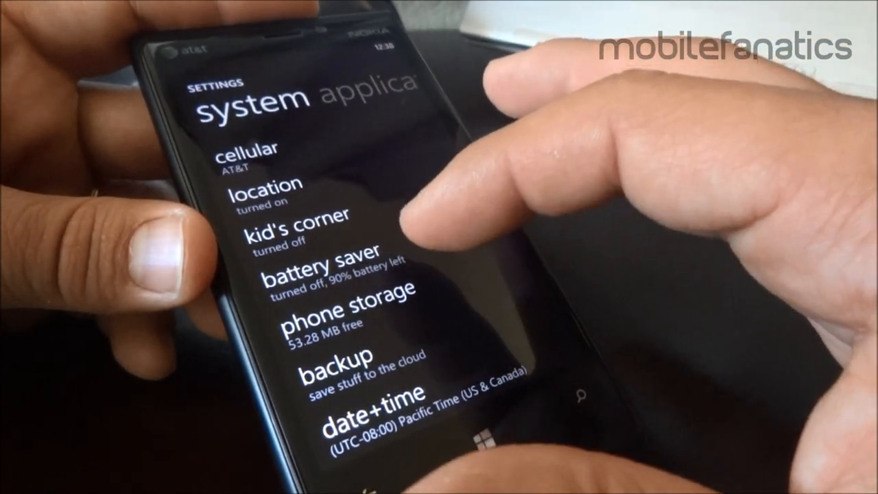
{"action": "left_click", "coordinate": [323, 267]}
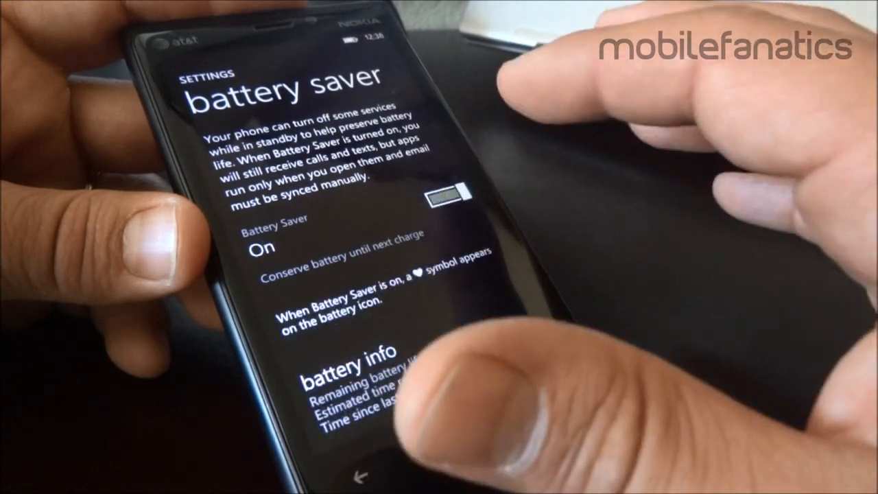
- Set Battery Saver's advanced option to turn on 'When battery is low'
{"action": "scroll", "scroll_direction": "down", "scroll_amount": 3}
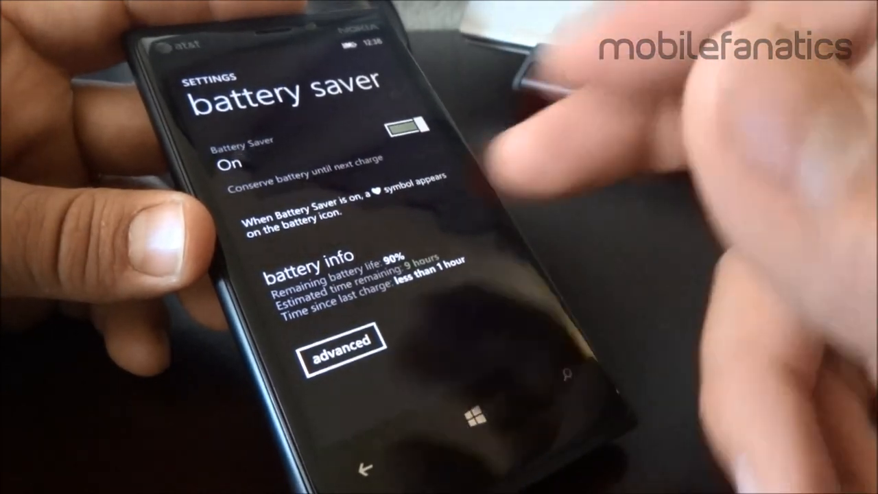
{"action": "left_click", "coordinate": [340, 343]}
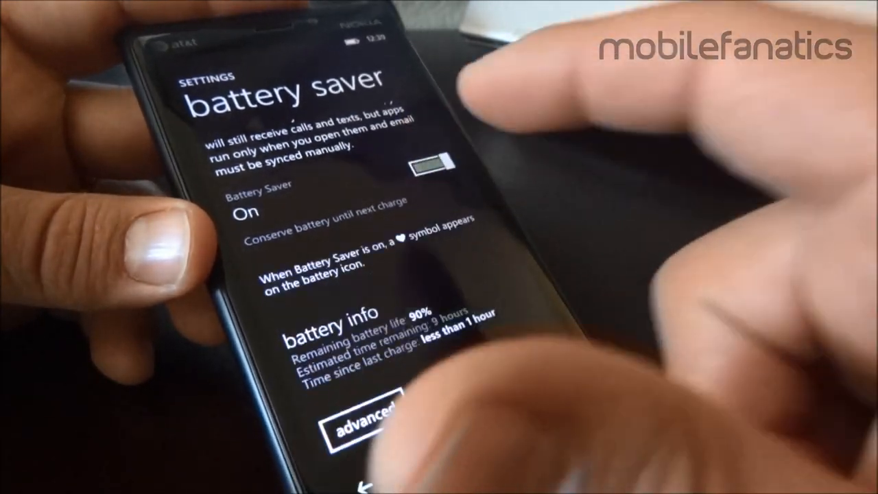
{"action": "left_click", "coordinate": [363, 423]}
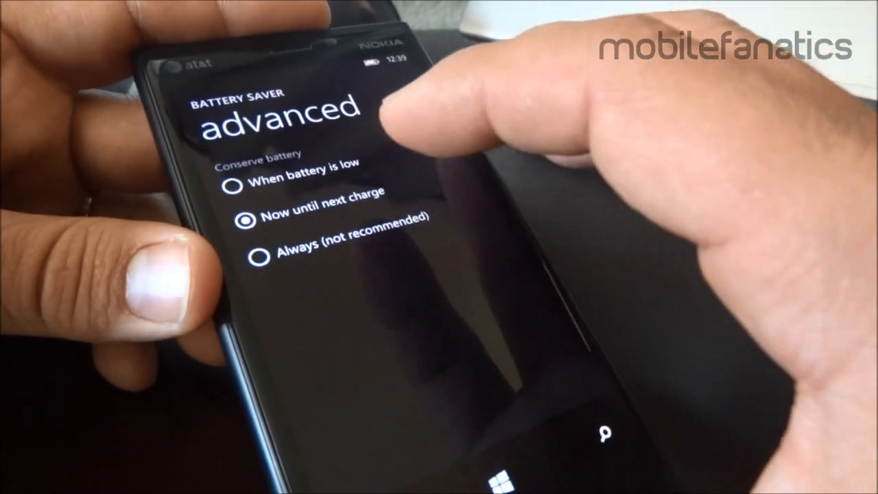
{"action": "left_click", "coordinate": [244, 172]}
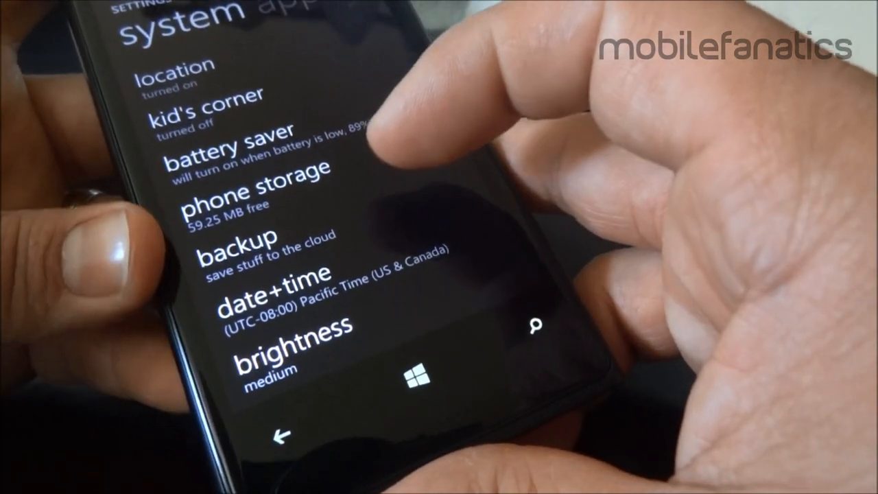
- Move to an entry lower in the system settings list, near keyboard and speech
{"action": "left_click", "coordinate": [251, 247]}
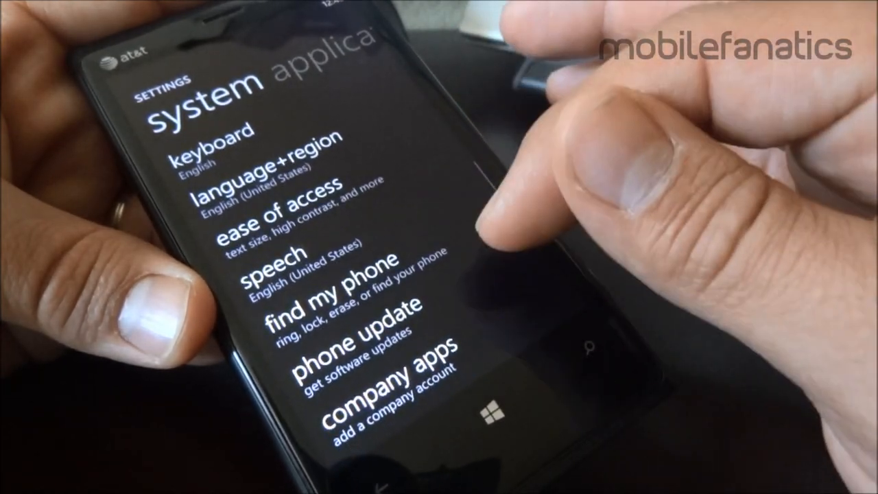
- Scroll the system list down to about, feedback, accessories, audio and display+touch
{"action": "scroll", "scroll_direction": "down", "scroll_amount": 3}
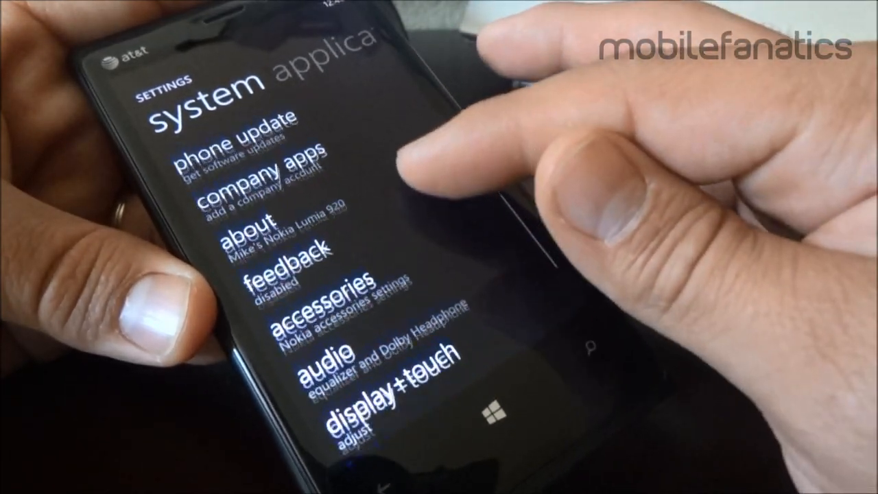
- Select display+touch near the end of the system settings list
{"action": "left_click", "coordinate": [329, 363]}
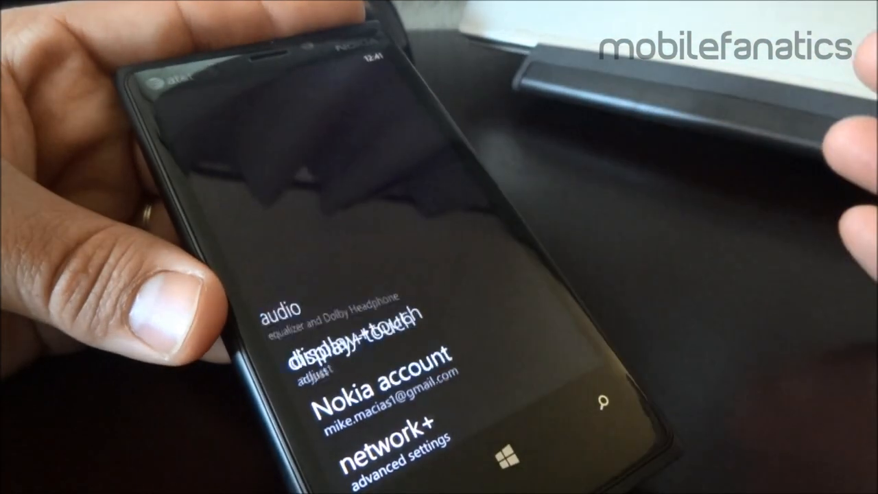
- Toggle touch sensitivity from High to Normal and back in display+touch
{"action": "left_click", "coordinate": [336, 336]}
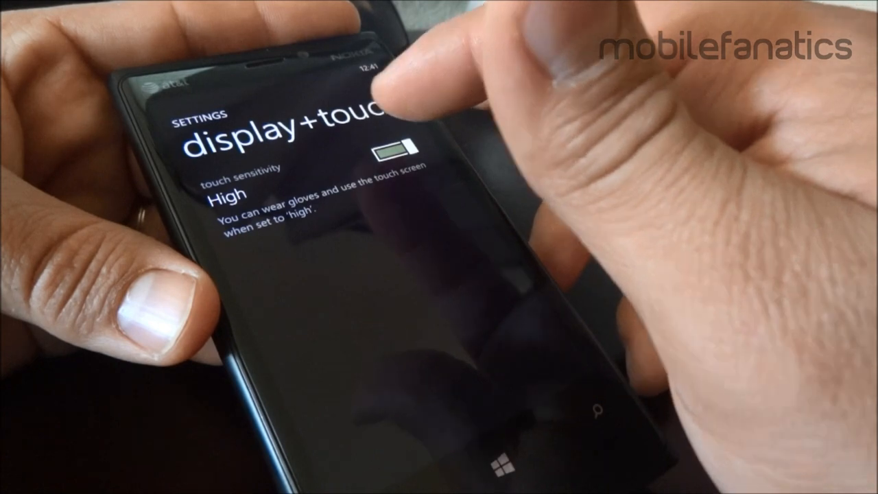
{"action": "left_click", "coordinate": [391, 148]}
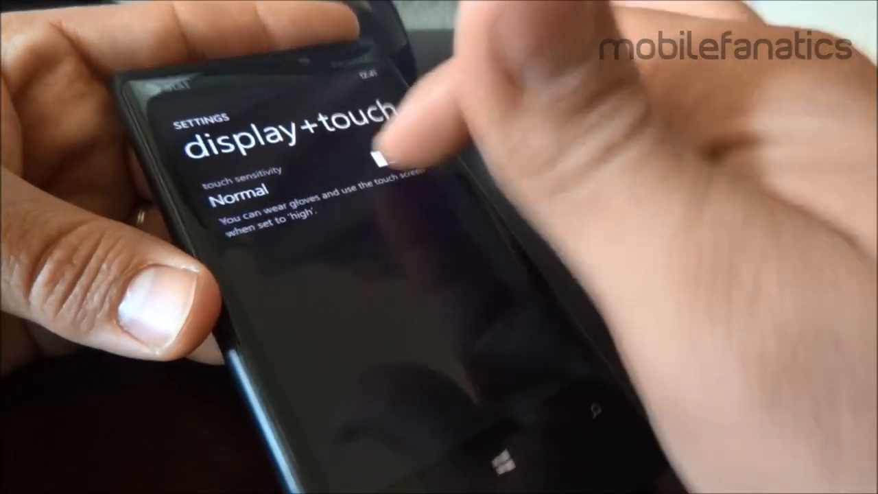
{"action": "left_click", "coordinate": [384, 154]}
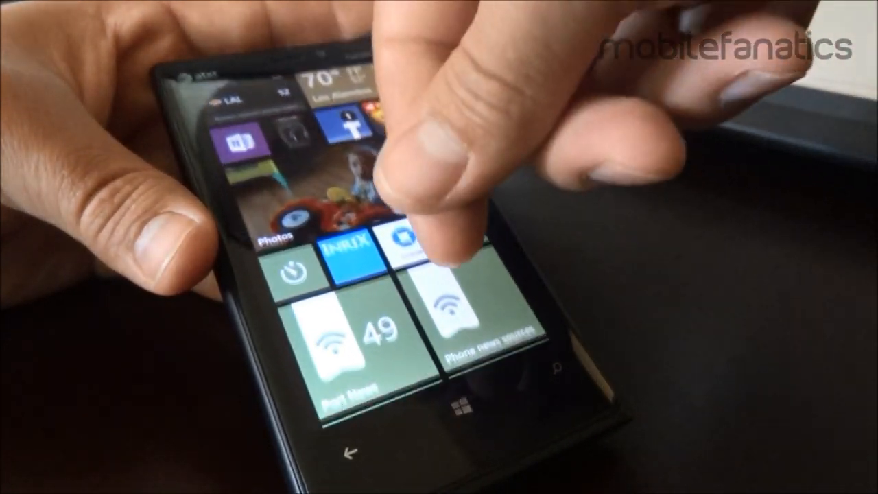
{"action": "scroll", "scroll_direction": "down", "scroll_amount": 3}
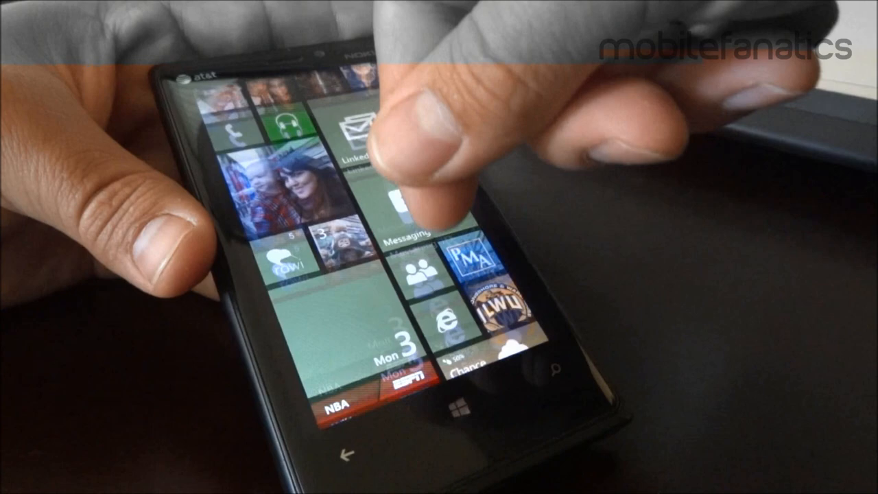
{"action": "scroll", "scroll_direction": "down", "scroll_amount": 3}
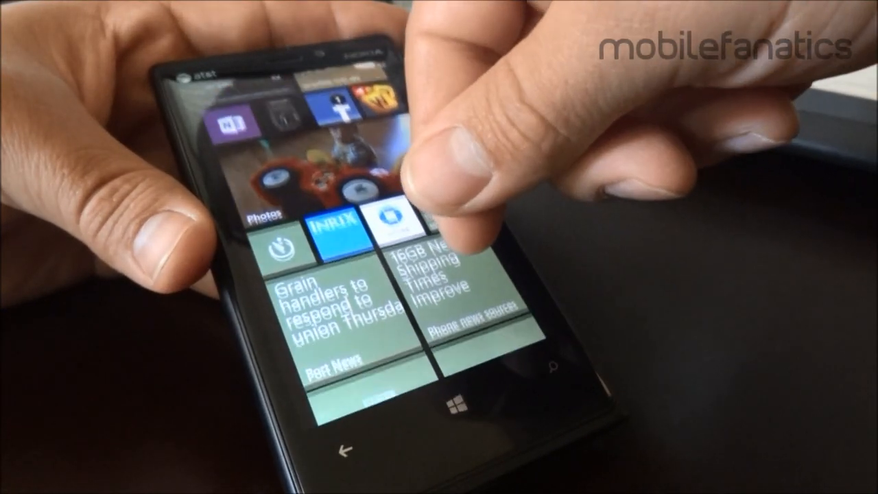
{"action": "scroll", "scroll_direction": "down", "scroll_amount": 3}
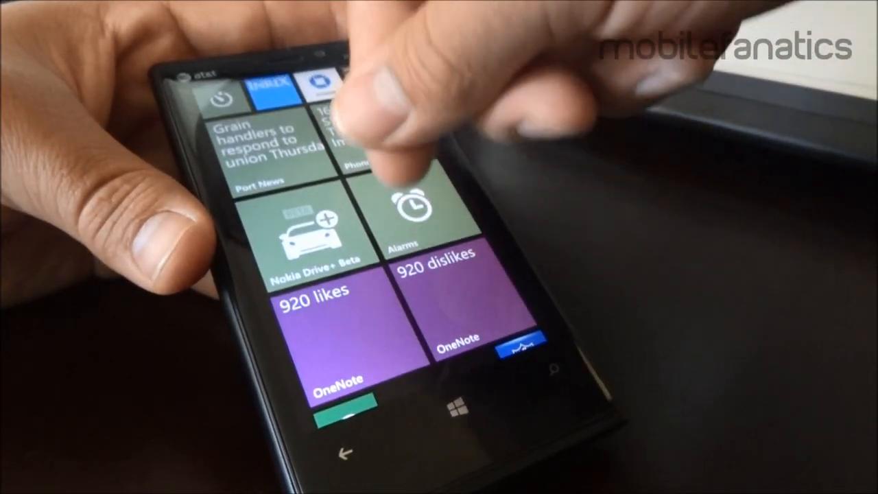
{"action": "left_click", "coordinate": [411, 219]}
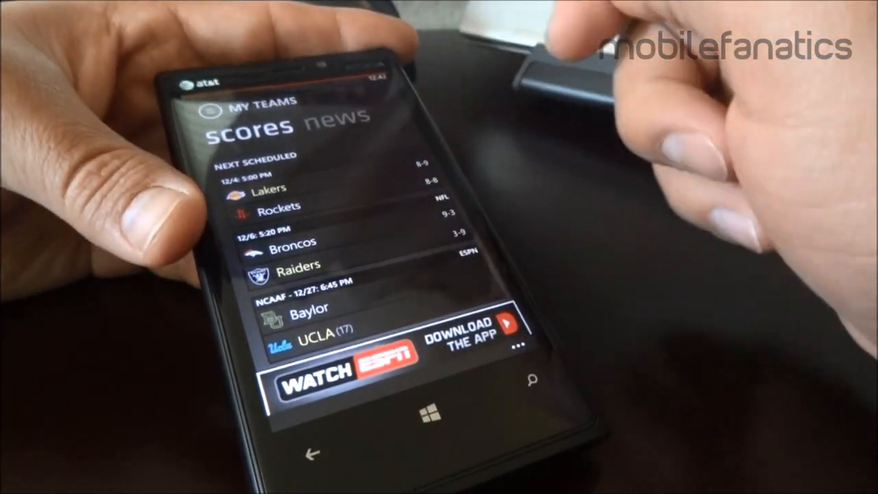
{"action": "scroll", "scroll_direction": "down", "scroll_amount": 3}
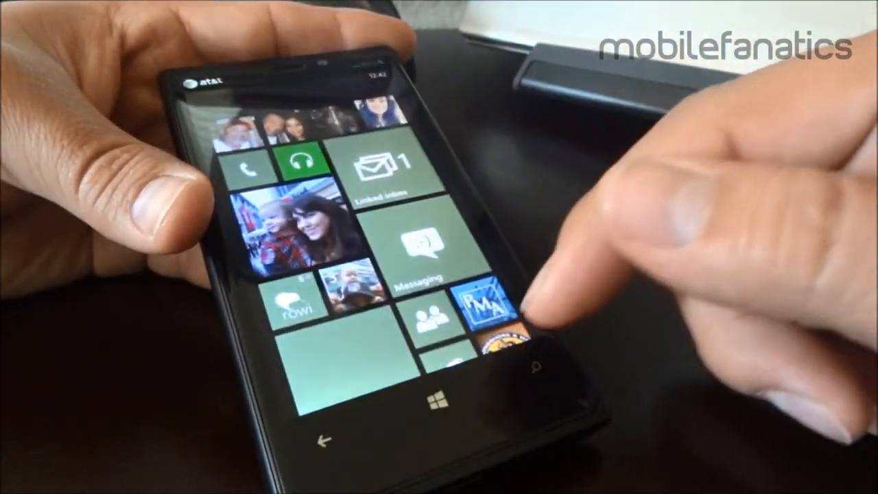
{"action": "scroll", "scroll_direction": "down", "scroll_amount": 3}
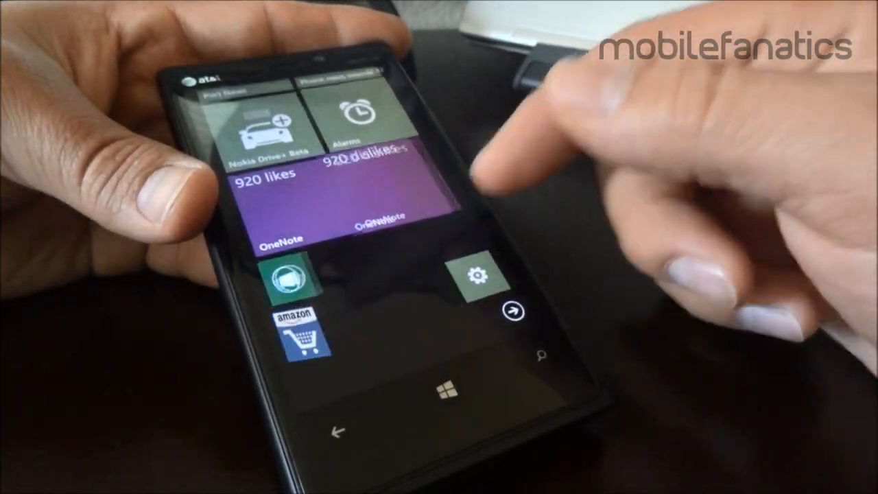
{"action": "left_click", "coordinate": [479, 275]}
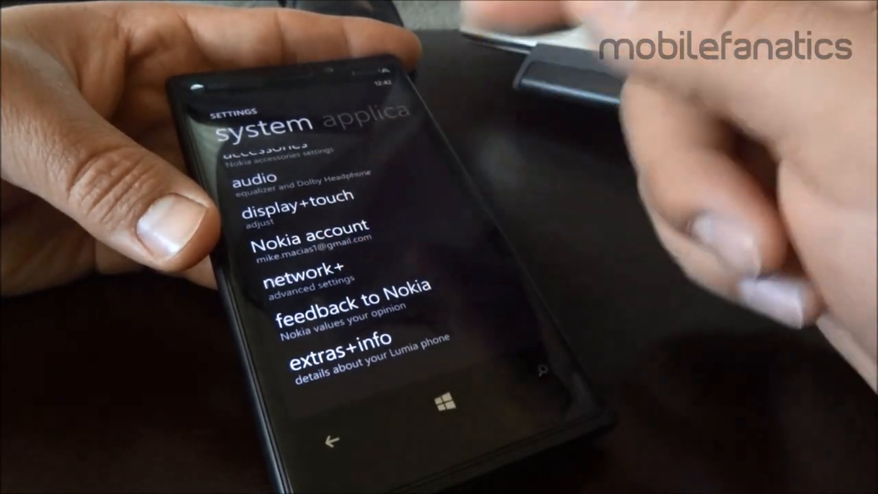
{"action": "left_click", "coordinate": [304, 273]}
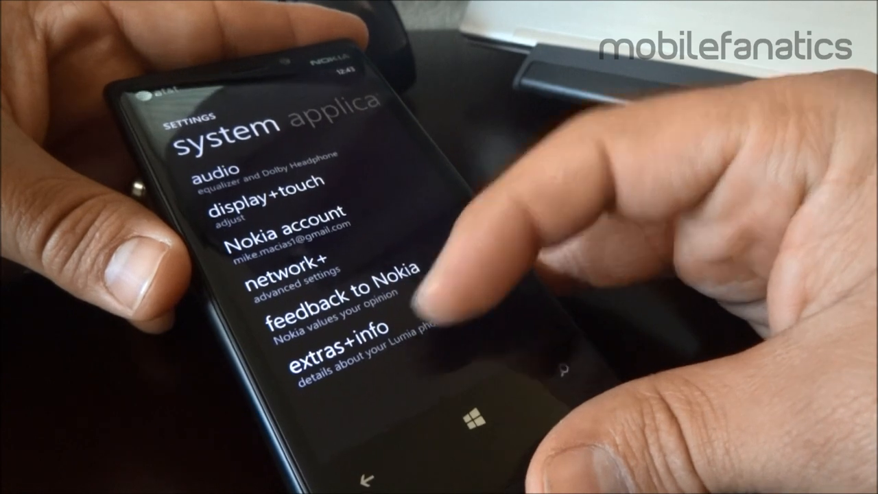
{"action": "left_click", "coordinate": [336, 346]}
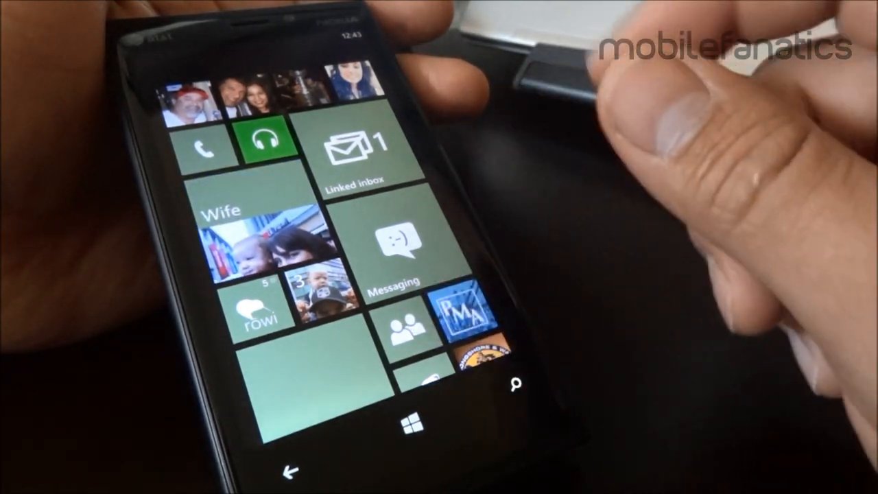
- Scroll the Start screen to the Photos tile and open its camera roll
{"action": "scroll", "scroll_direction": "down", "scroll_amount": 3}
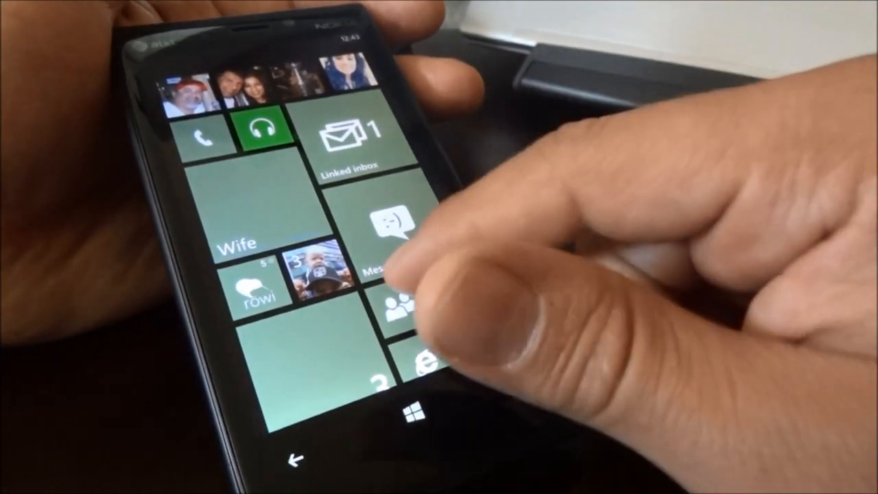
{"action": "scroll", "scroll_direction": "down", "scroll_amount": 3}
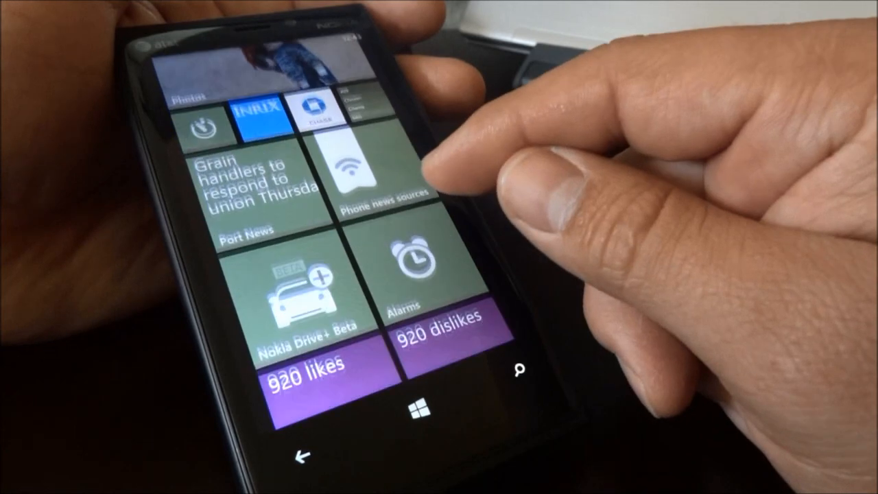
{"action": "scroll", "scroll_direction": "down", "scroll_amount": 3}
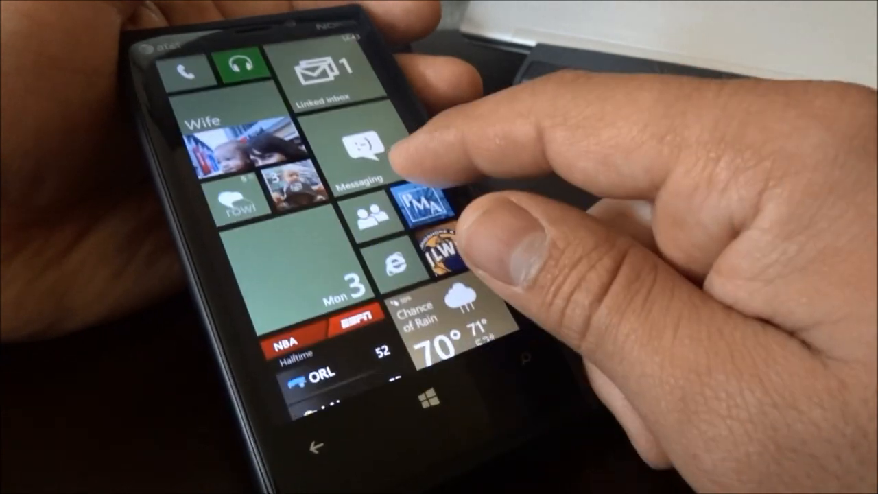
{"action": "scroll", "scroll_direction": "down", "scroll_amount": 3}
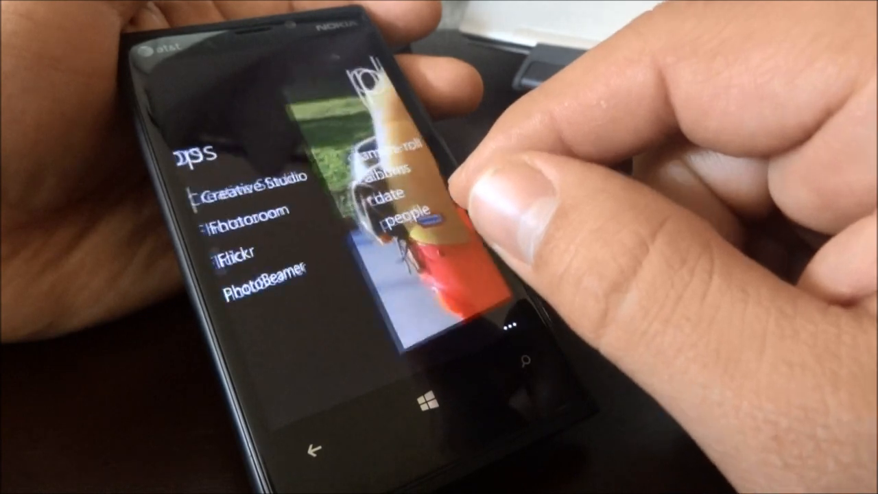
{"action": "left_click", "coordinate": [387, 159]}
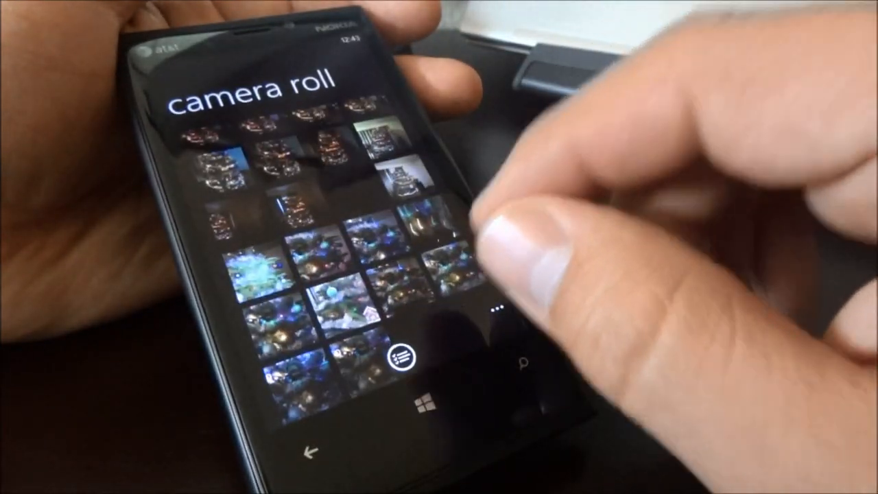